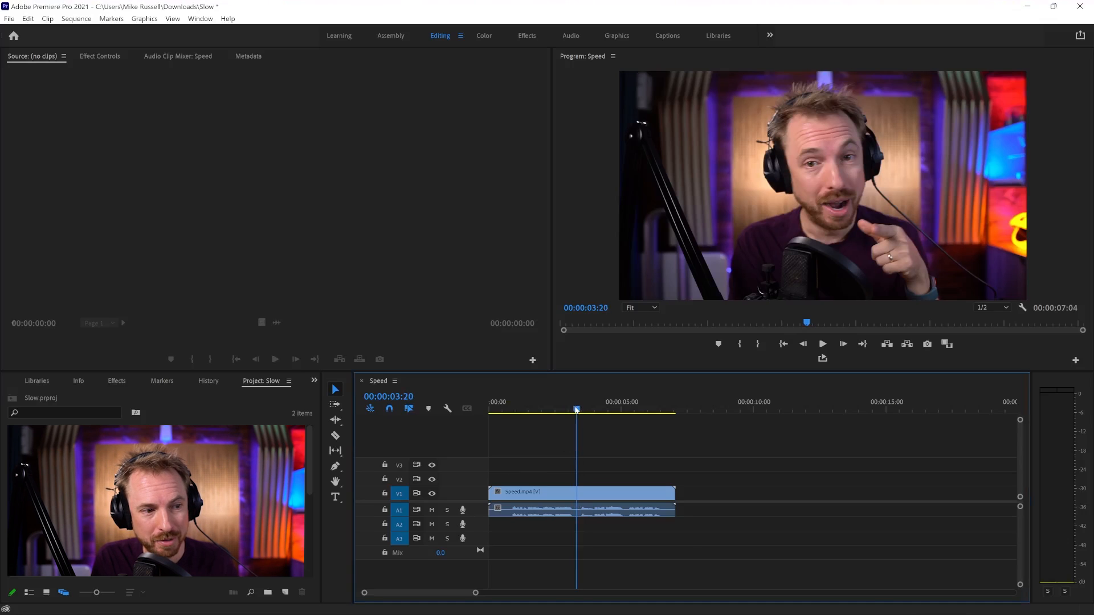
# Set Speed.mp4 to 50% speed, doubling its duration to 00:00:14:08
pyautogui.click(821, 343)
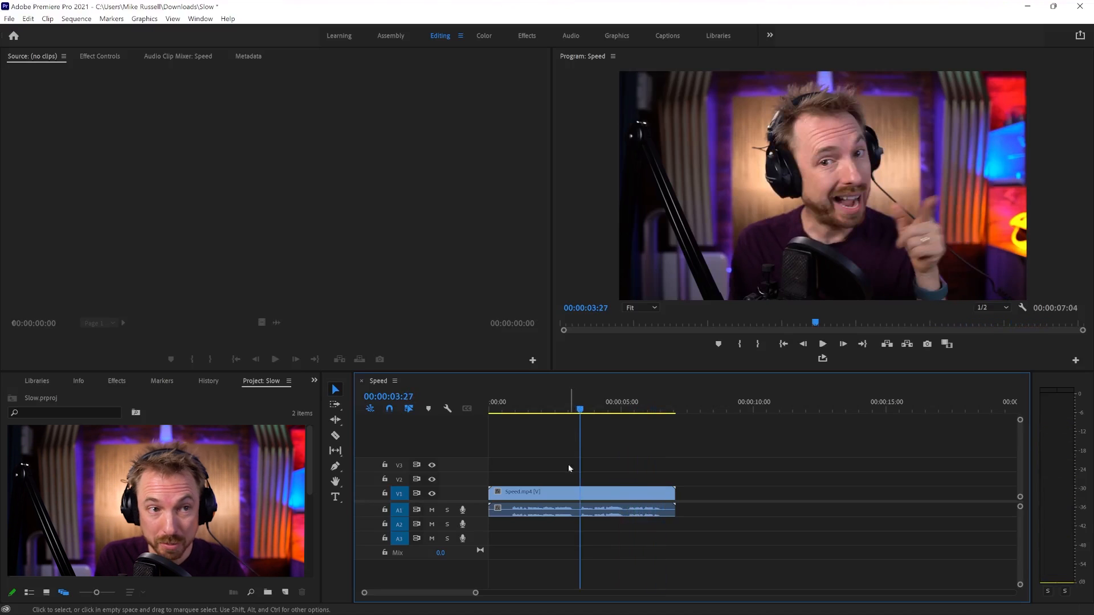
pyautogui.rightClick(579, 507)
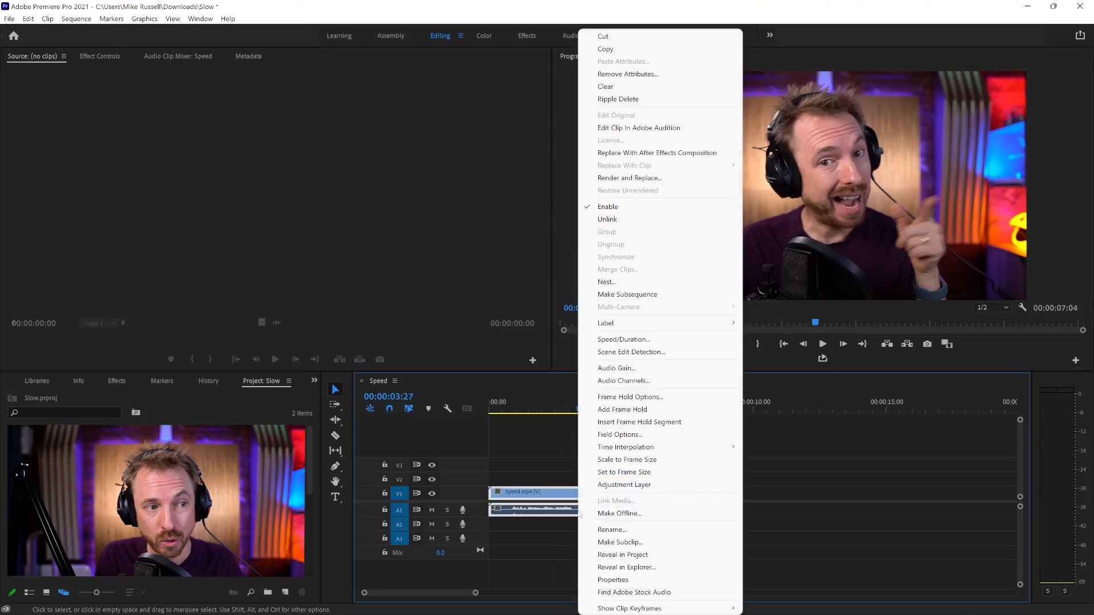
pyautogui.click(623, 339)
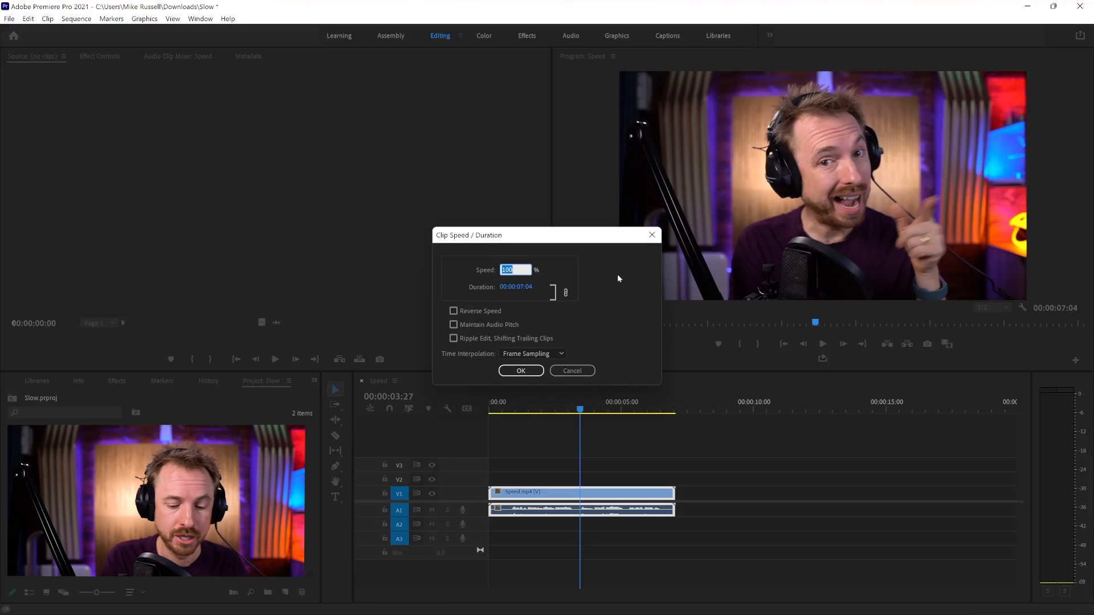
pyautogui.write('50')
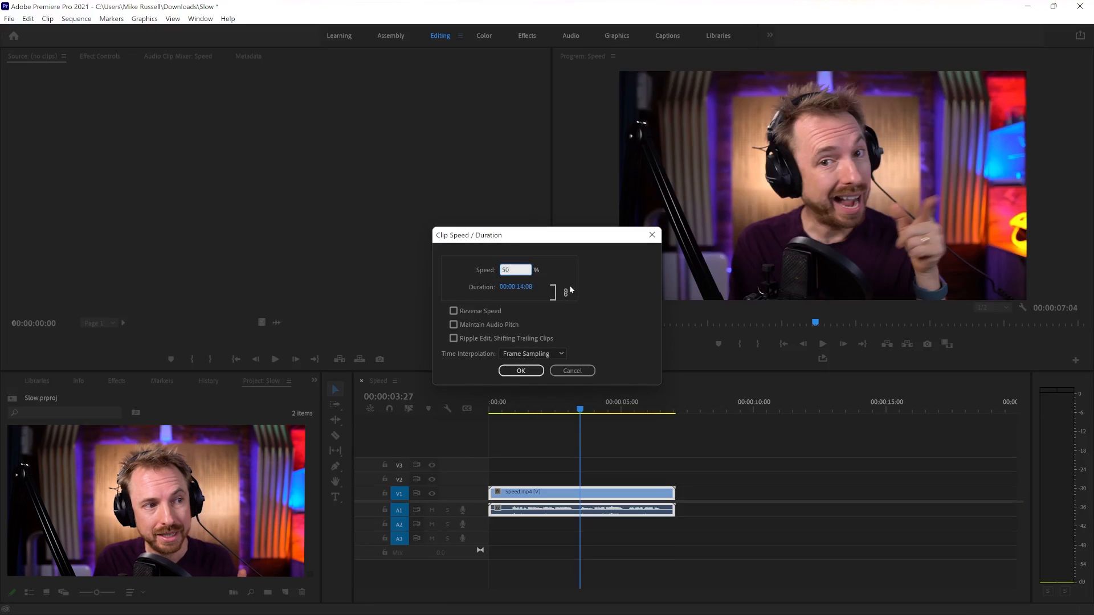
pyautogui.click(521, 371)
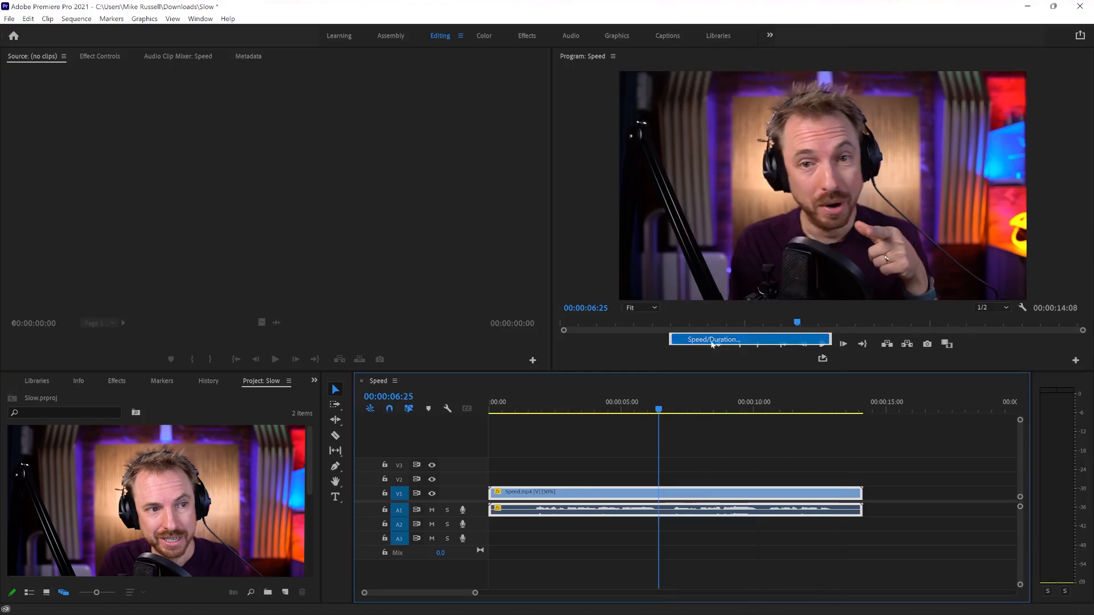
# Change the clip's speed to 200%, shortening it to 00:00:03:32
pyautogui.click(712, 339)
pyautogui.write('200')
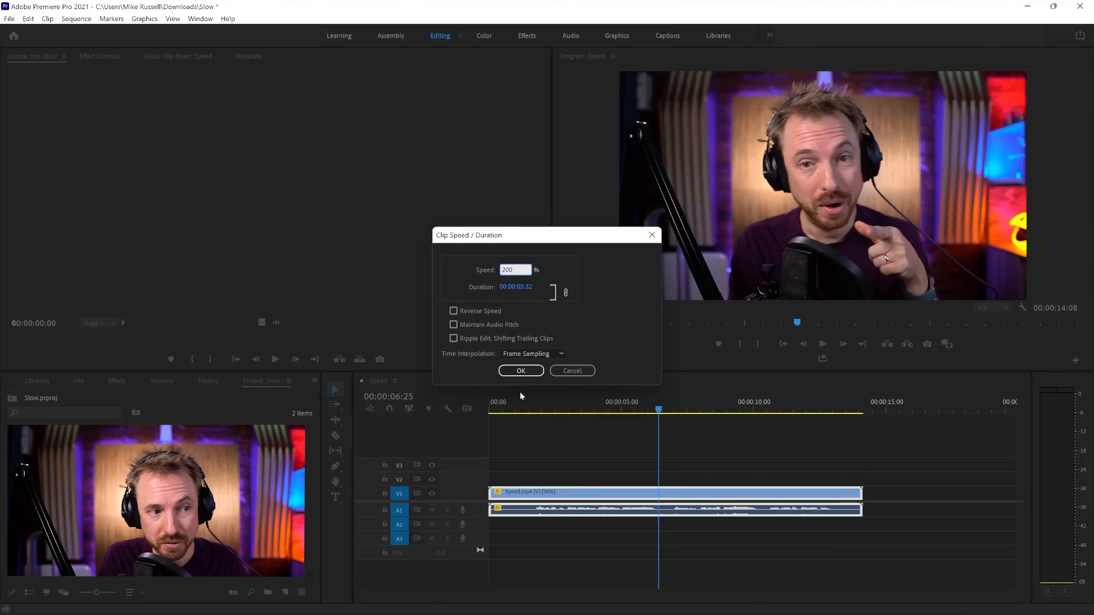
pyautogui.click(520, 371)
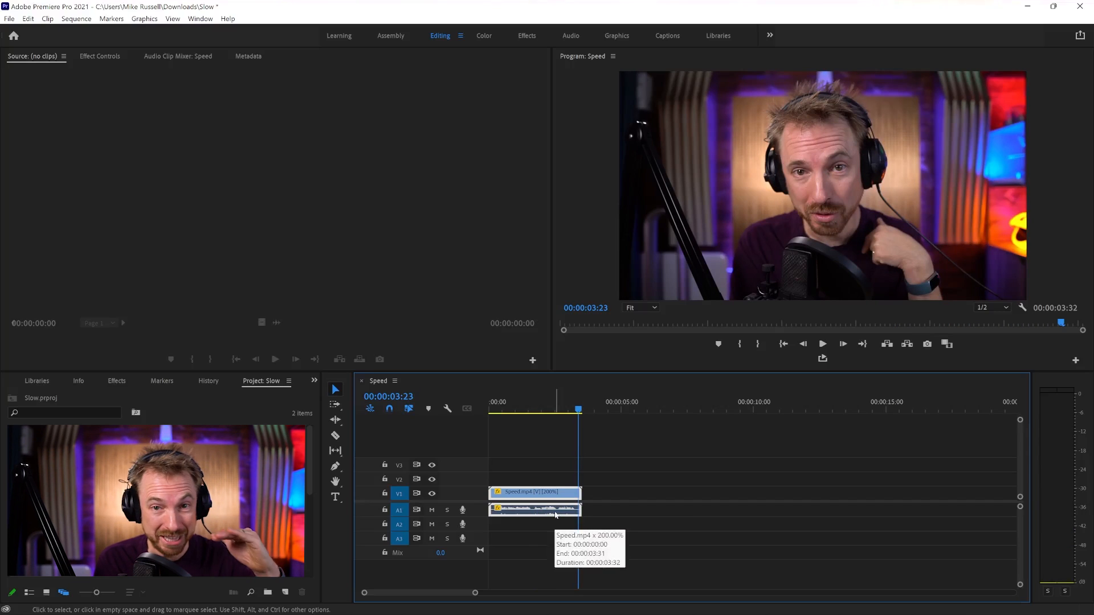
pyautogui.rightClick(534, 509)
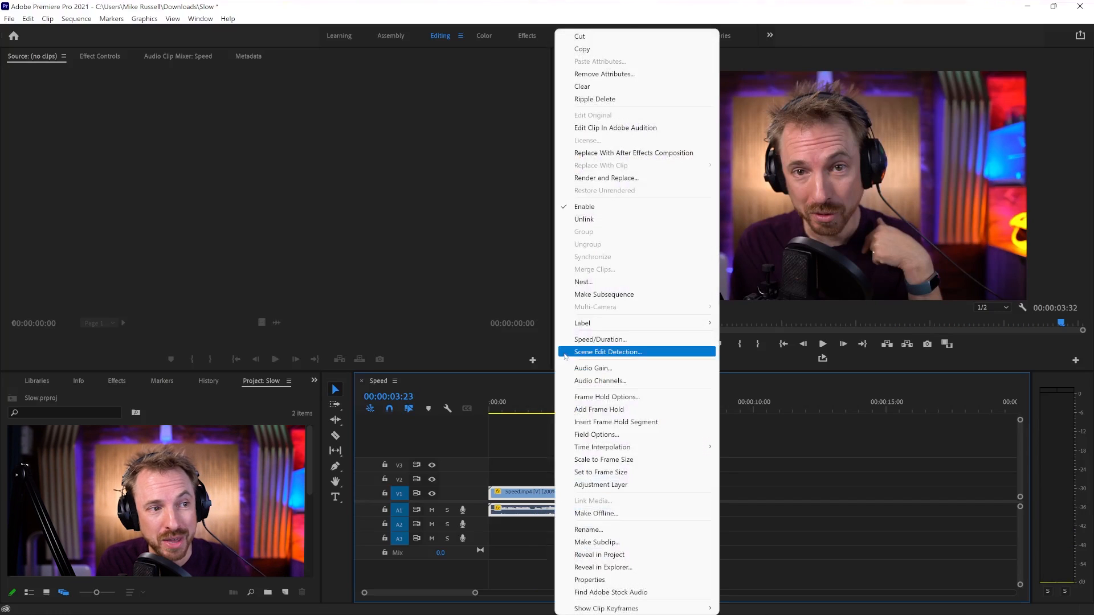
pyautogui.click(599, 339)
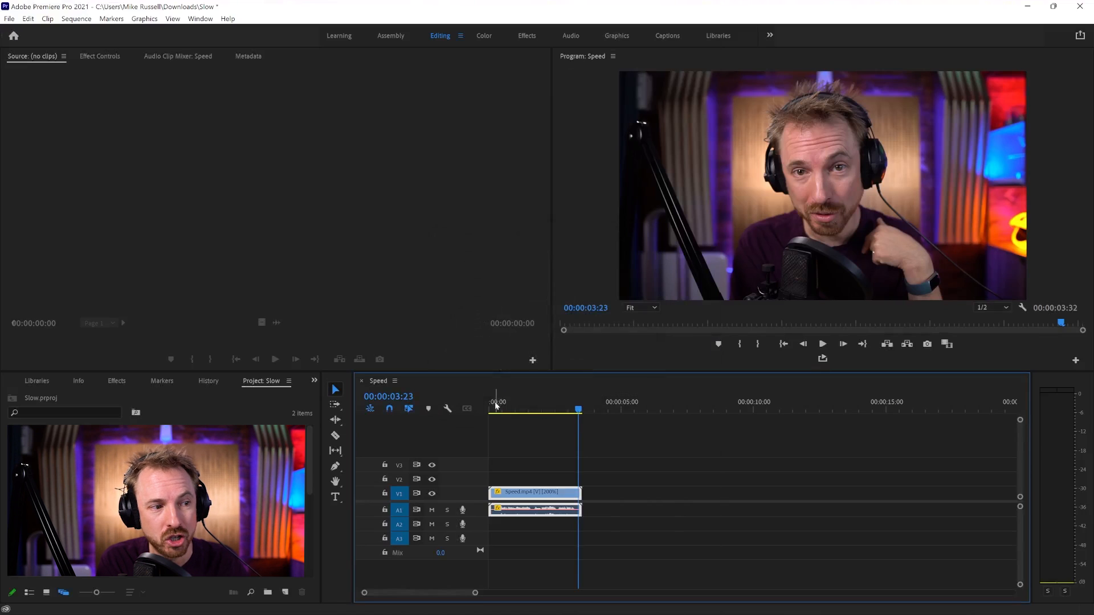
pyautogui.click(821, 343)
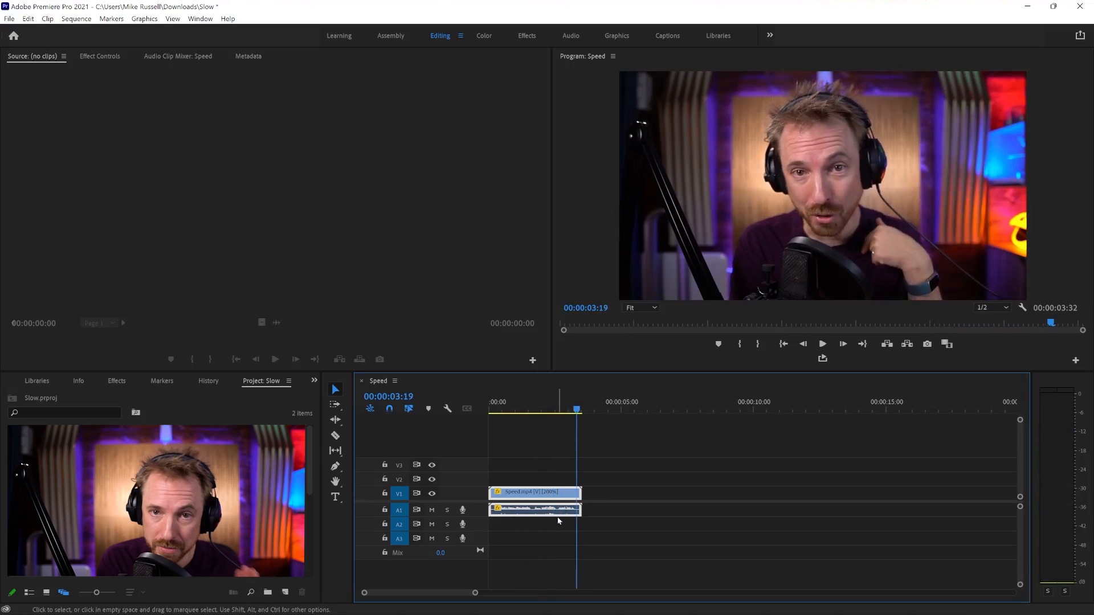
# Set Speed.mp4 to 50% with Maintain Audio Pitch, stretching it to 00:00:14:08
pyautogui.rightClick(535, 509)
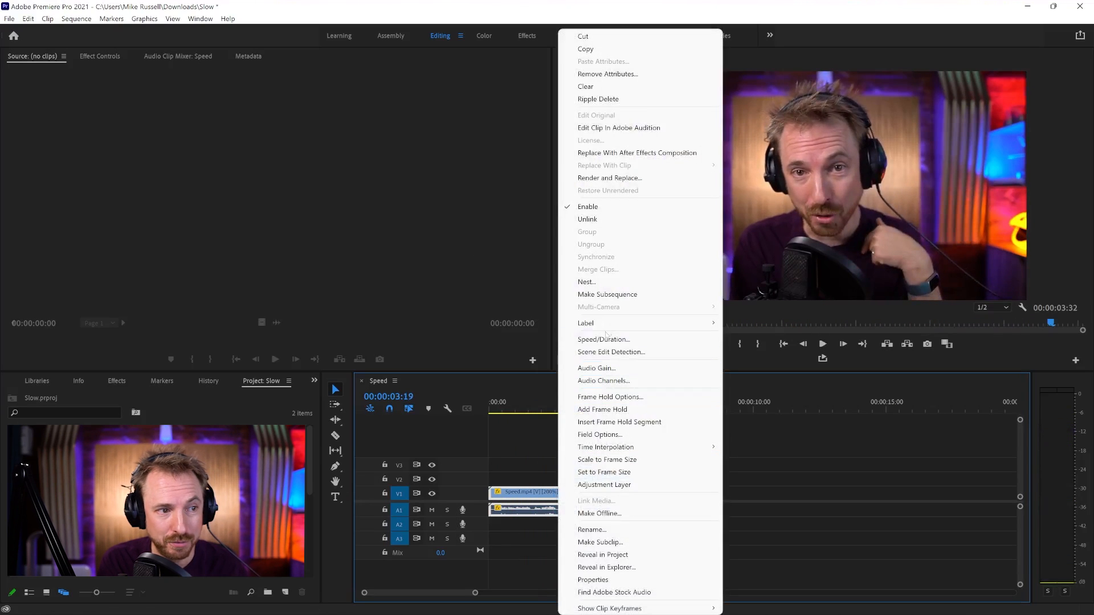
pyautogui.click(602, 339)
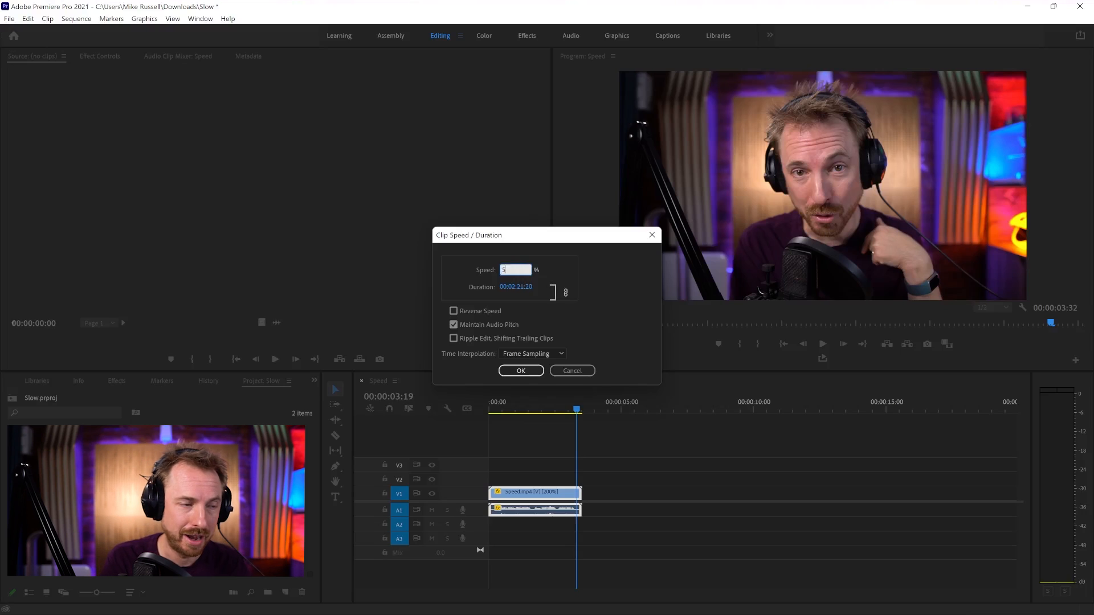
pyautogui.click(520, 370)
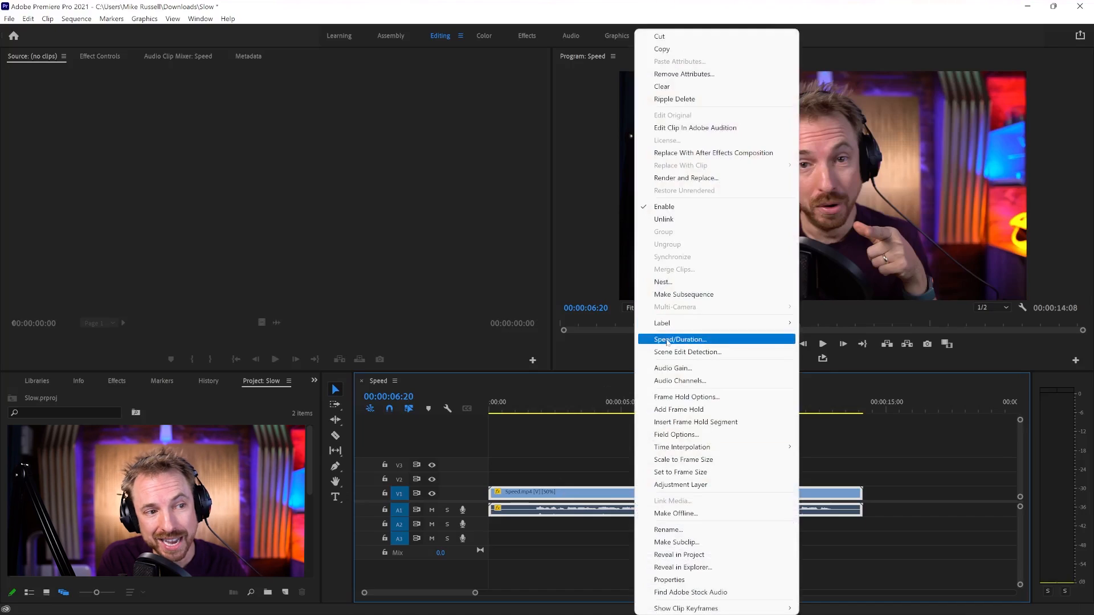
# Enter 200% speed with audio pitch maintained, shortening the clip to 00:00:03:32
pyautogui.click(678, 339)
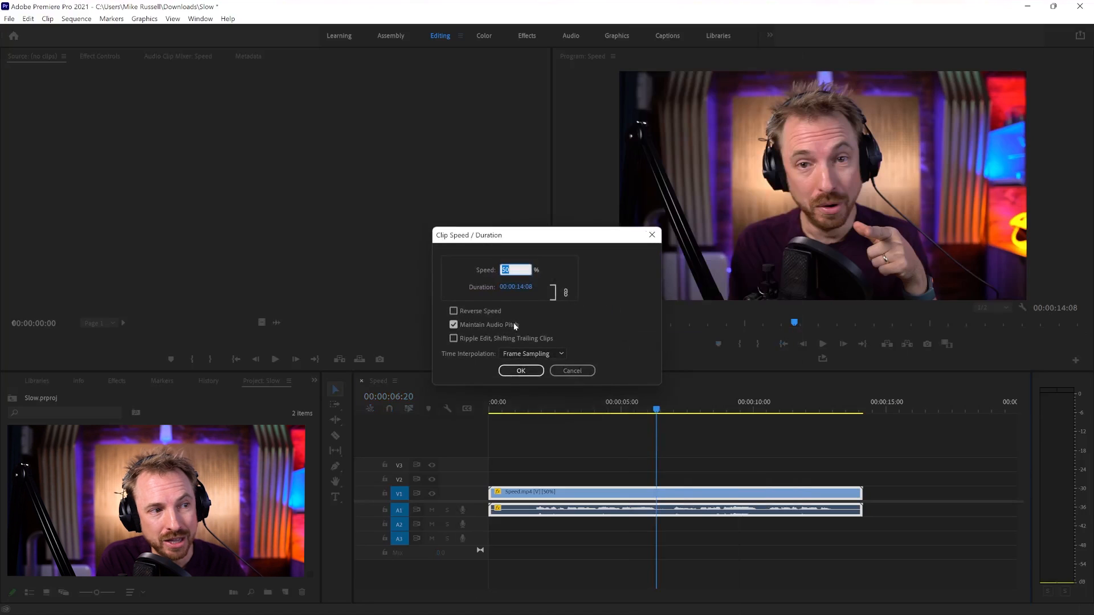
pyautogui.write('200')
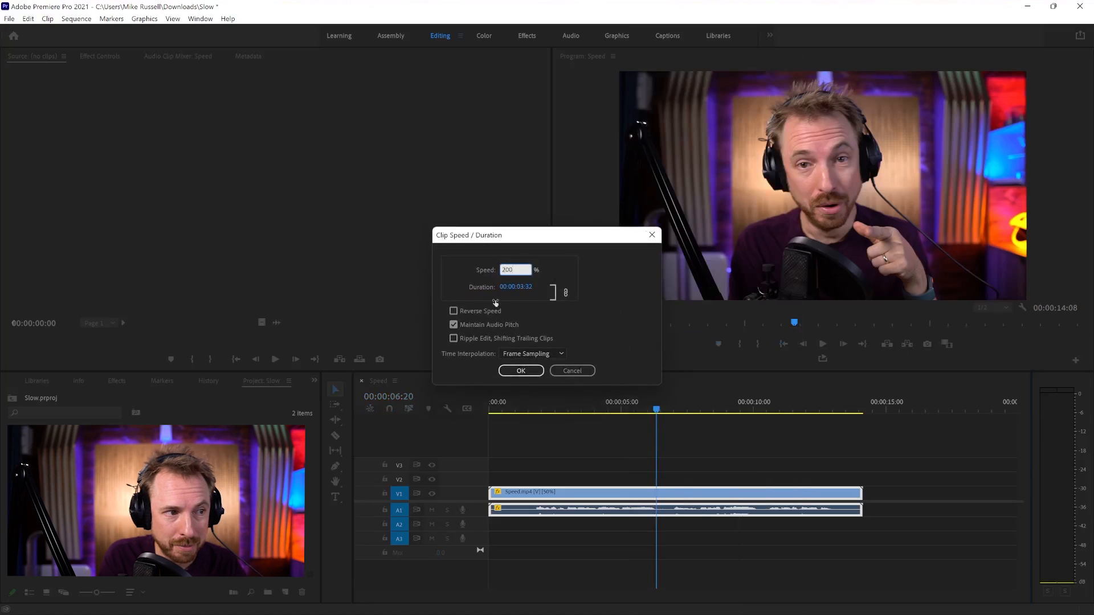
pyautogui.click(520, 371)
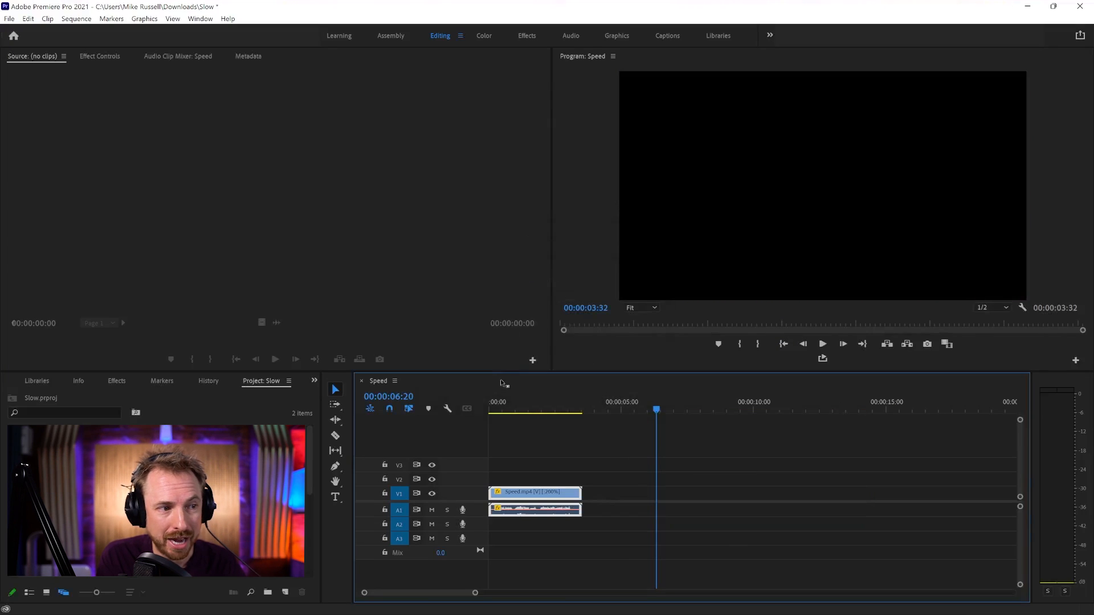